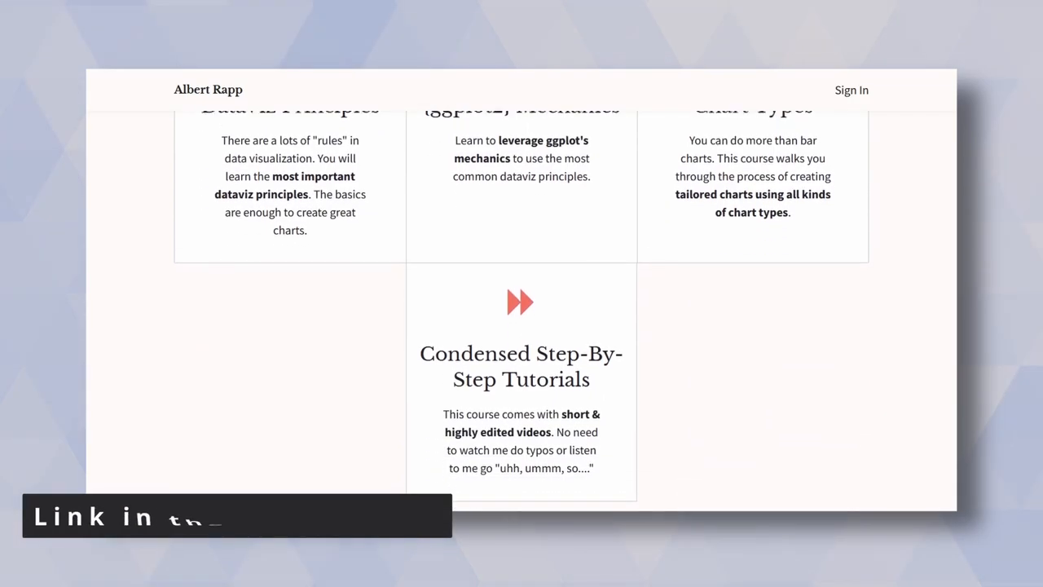
Pipe fake_data into ggplot with size-7 dodgerblue shape-21 points of actual vs name, stroke 2.
{"action": "scroll", "scroll_direction": "down", "scroll_amount": 3}
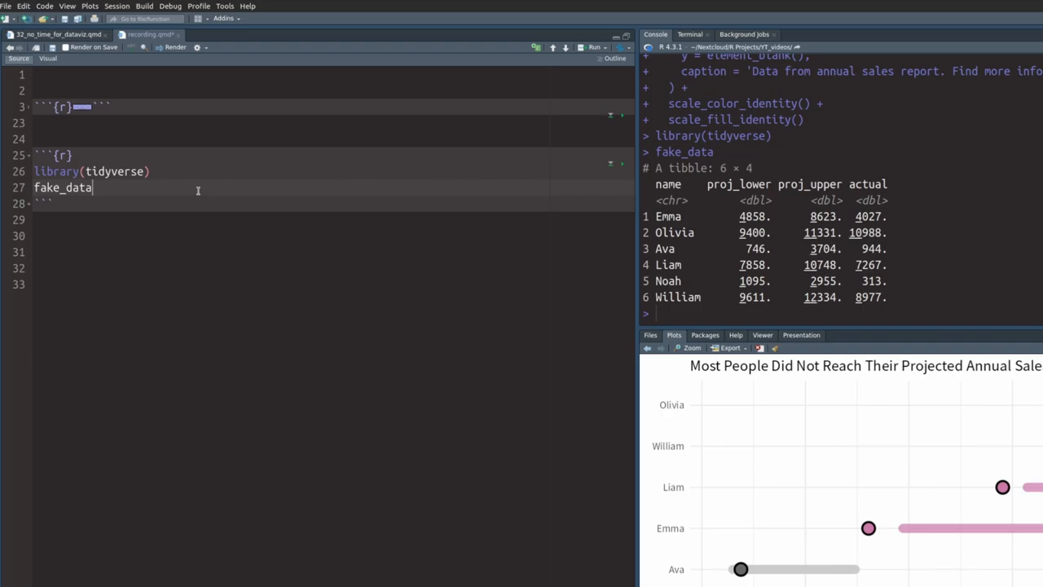
{"action": "type", "text": "|>"}
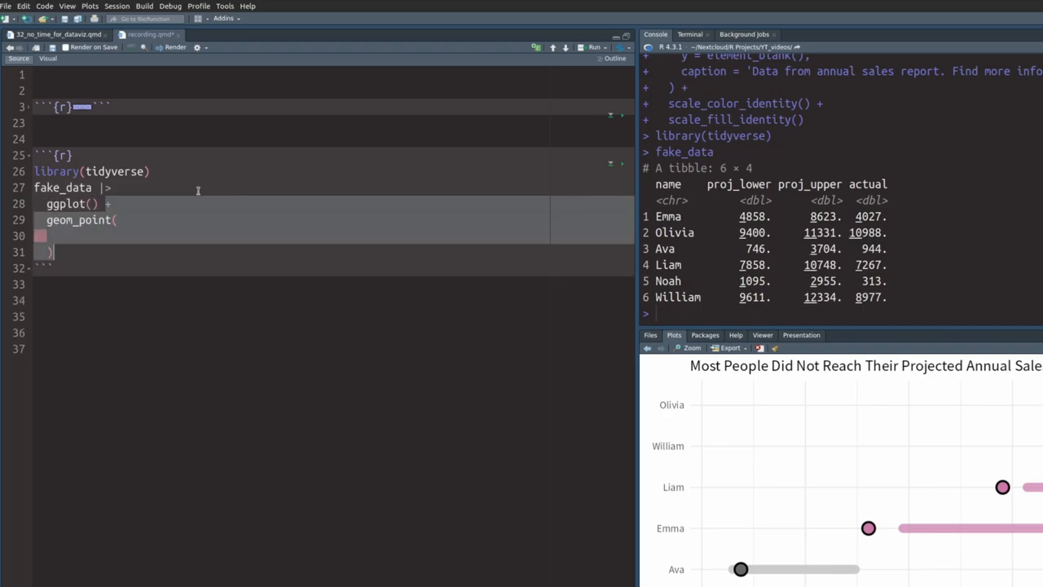
{"action": "type", "text": "aes(x = actual,"}
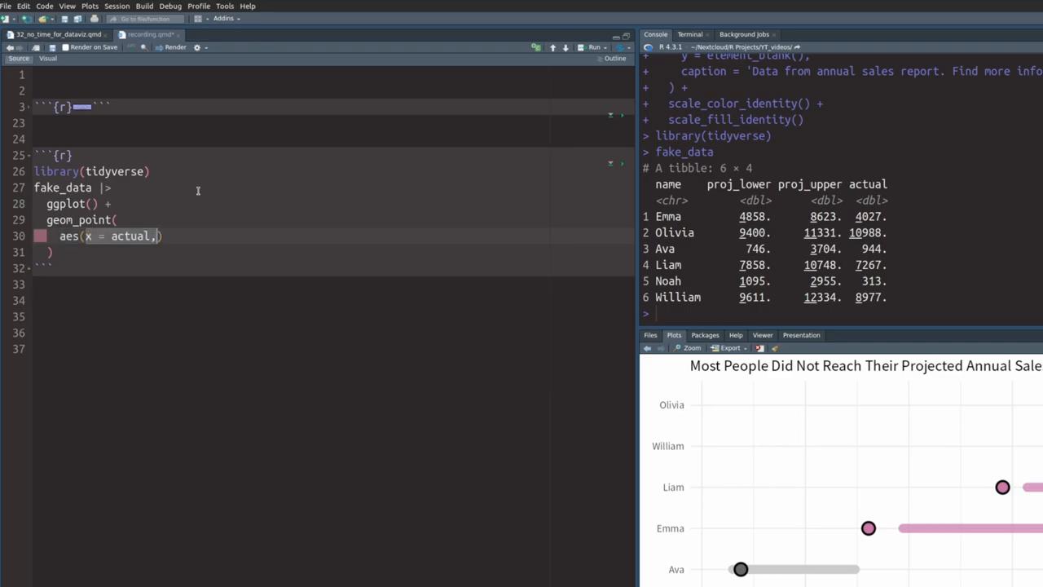
{"action": "type", "text": "y = name"}
{"action": "type", "text": "fill = 'dodgerblue',"}
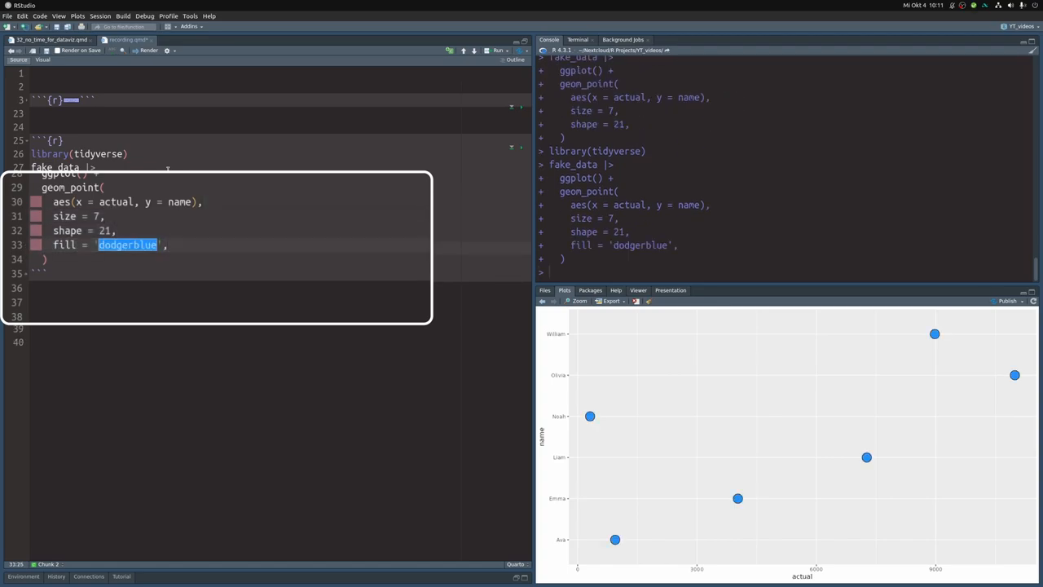
{"action": "type", "text": "stroke = 2"}
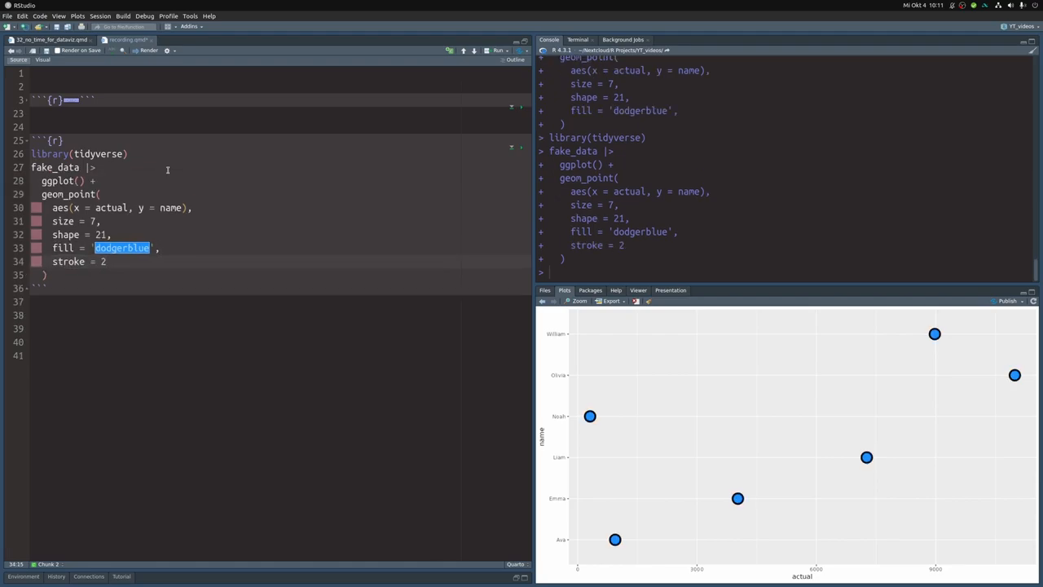
{"action": "left_click", "coordinate": [106, 262]}
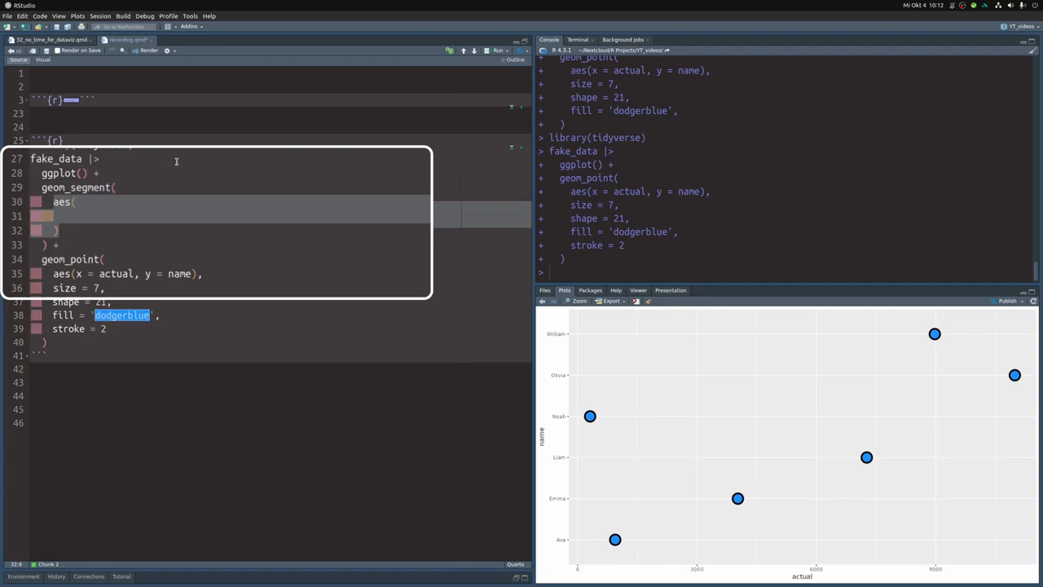
Add geom_segment from proj_lower to proj_upper per name, starting linewidth = 6.
{"action": "type", "text": "x = proj_lower,"}
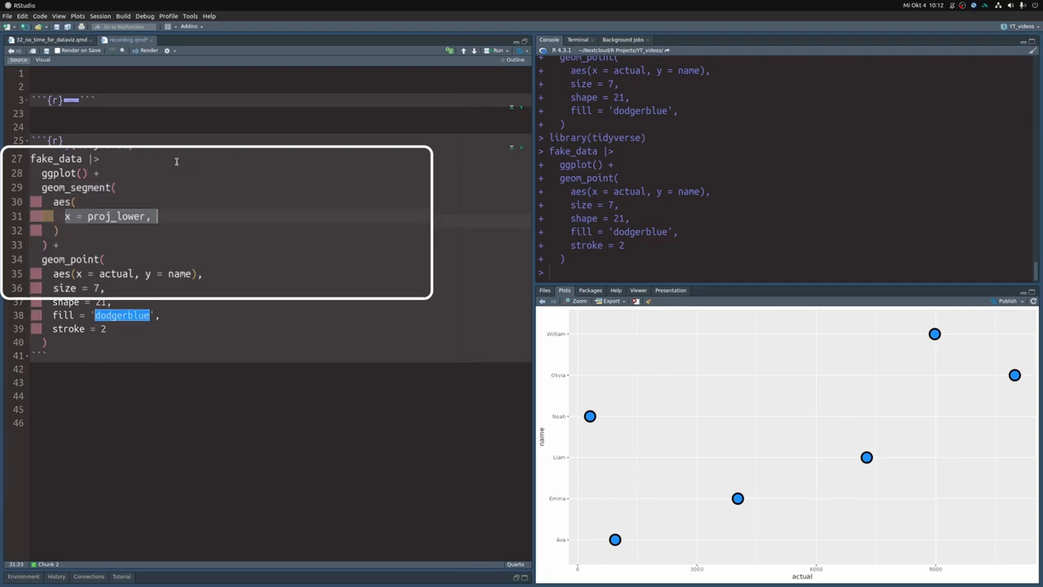
{"action": "type", "text": "xend = proj_upper,"}
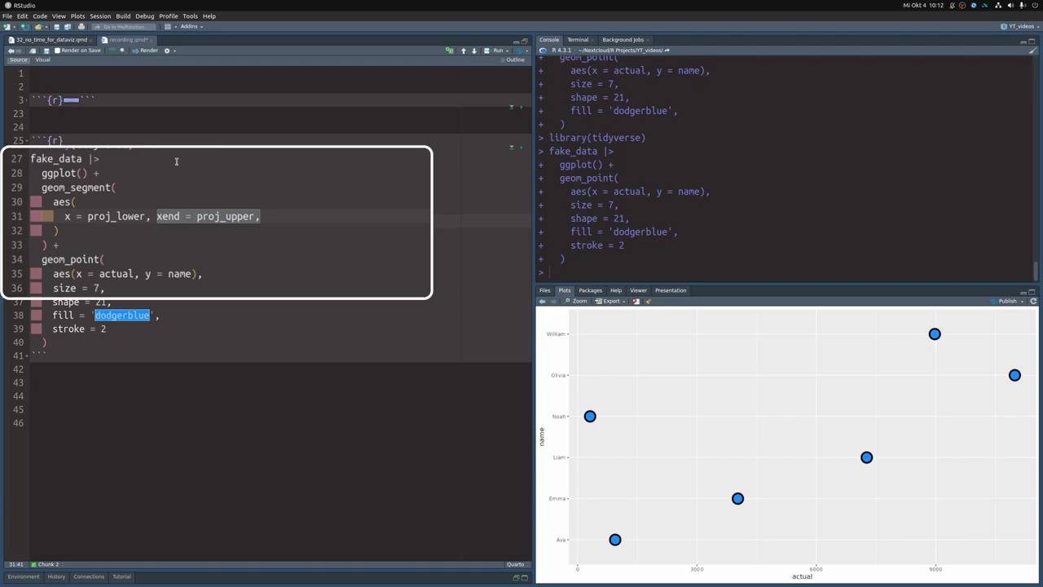
{"action": "type", "text": "y = name, yend = name"}
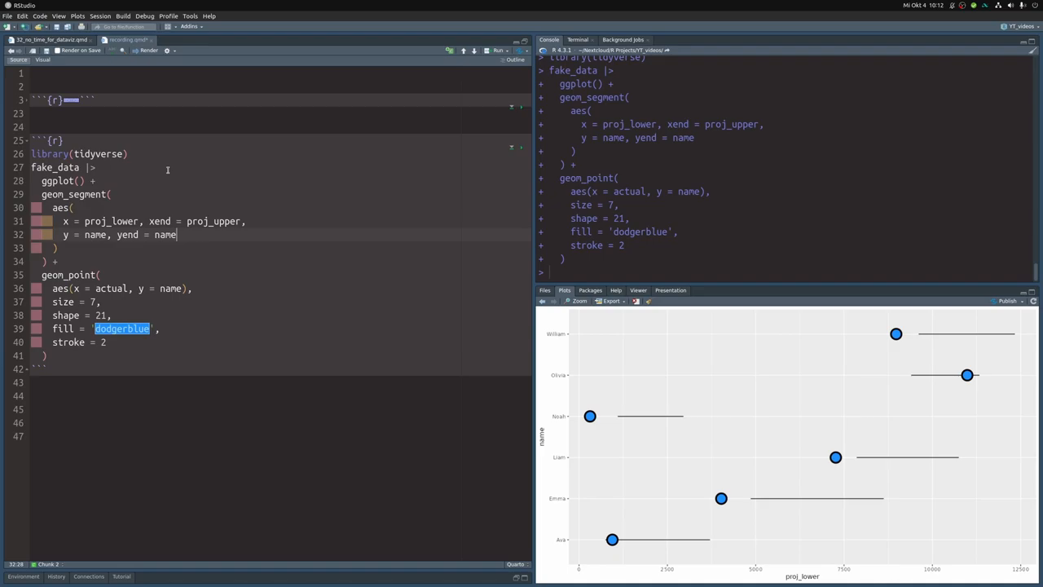
{"action": "type", "text": "linewidth = 6,"}
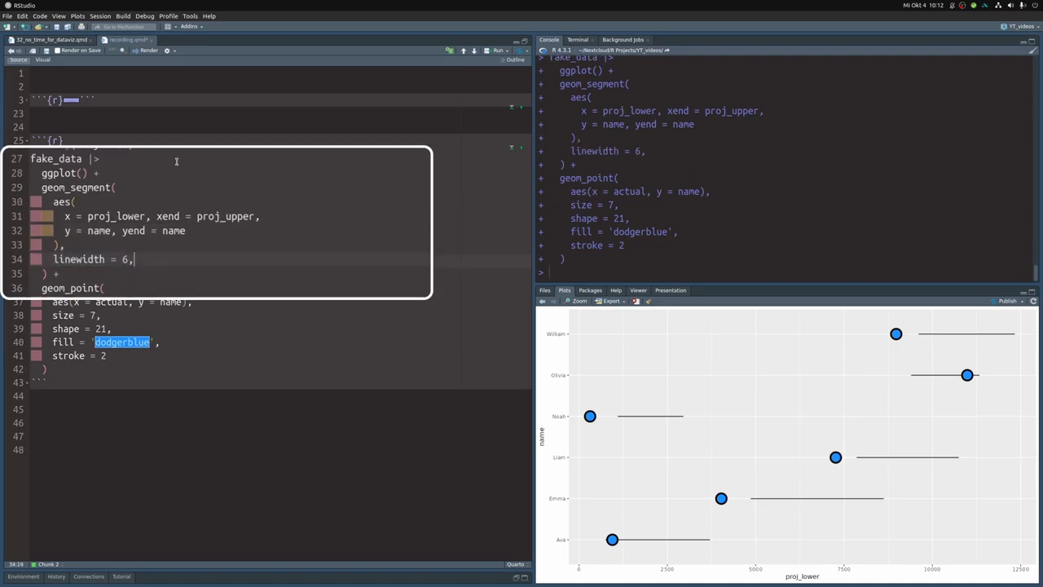
Give the range segments lineend = 'round' and color 'grey20'.
{"action": "type", "text": "lineend = 'round',"}
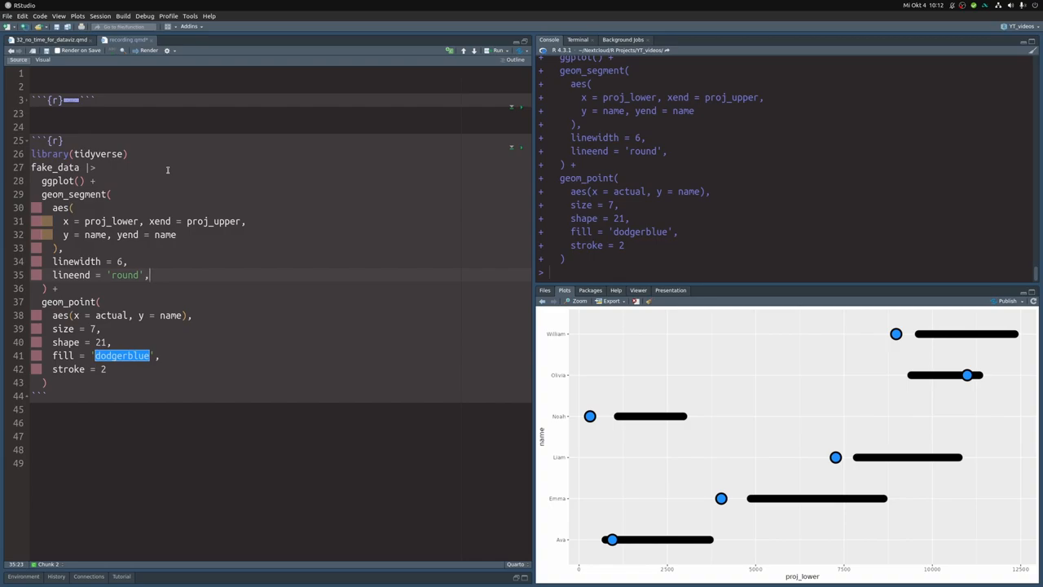
{"action": "type", "text": "color = 'grey20'"}
{"action": "type", "text": "theme_minimal("}
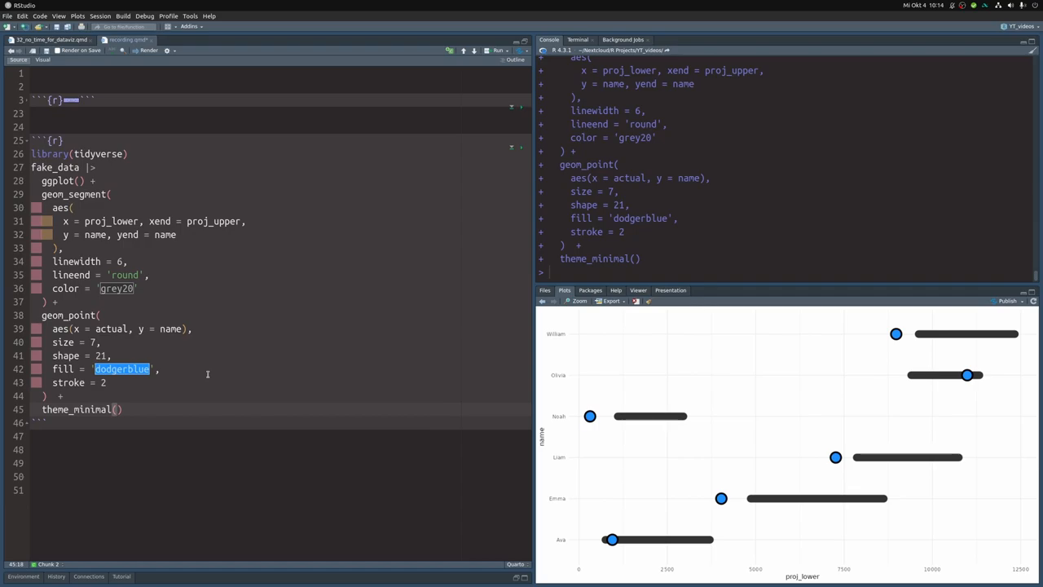
Add theme_minimal with base_size 18 and base_family 'Source Sans Pro'.
{"action": "type", "text": "base_size = 18"}
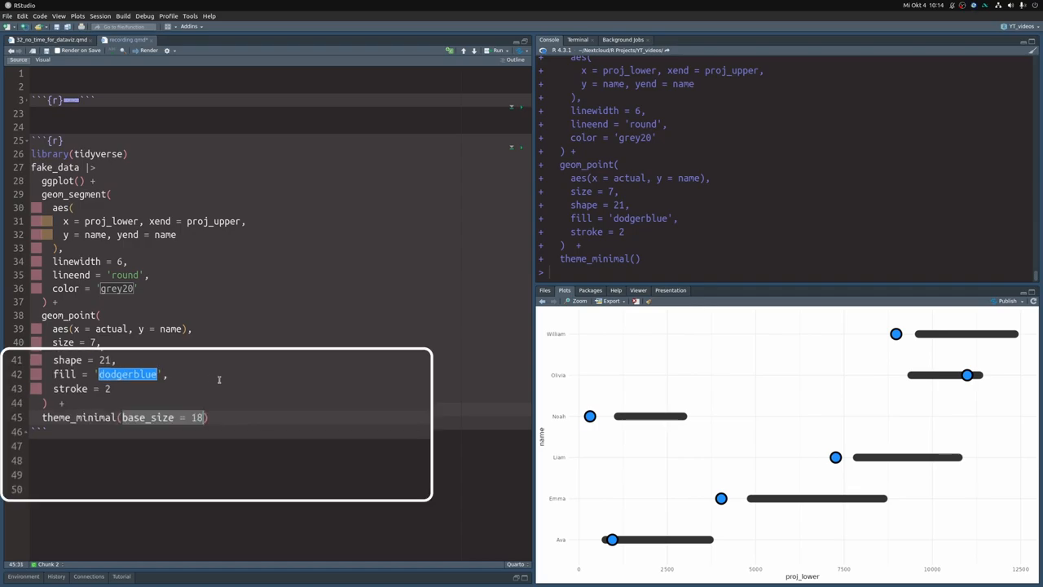
{"action": "type", "text": ", base_family = 'Source Sans Pro'"}
{"action": "type", "text": "labs("}
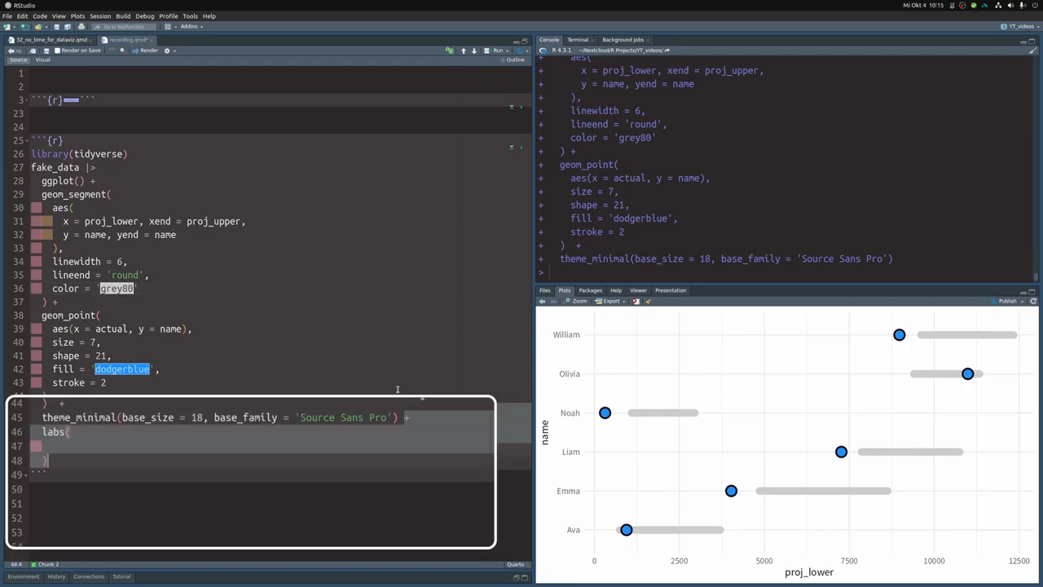
Add labs: 'Most People Did Not Reach…' title, 'Yearly Sales (in USD)' x-label, blank y, data-source caption.
{"action": "type", "text": "title = 'Most People Did Not Reach Their Projected Annual Sales Goal',"}
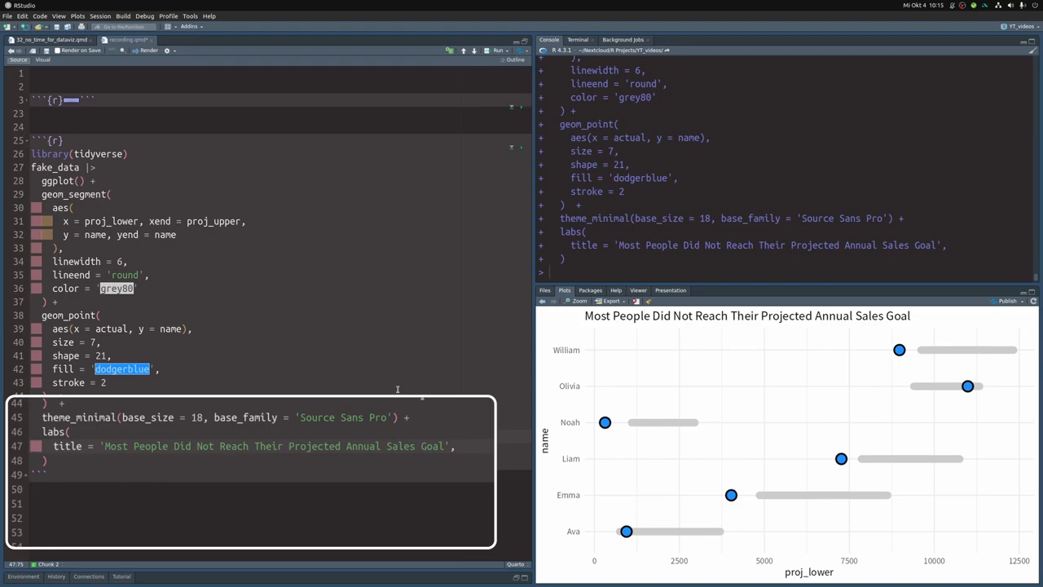
{"action": "type", "text": "x = 'Yearly Sales (in USD)',"}
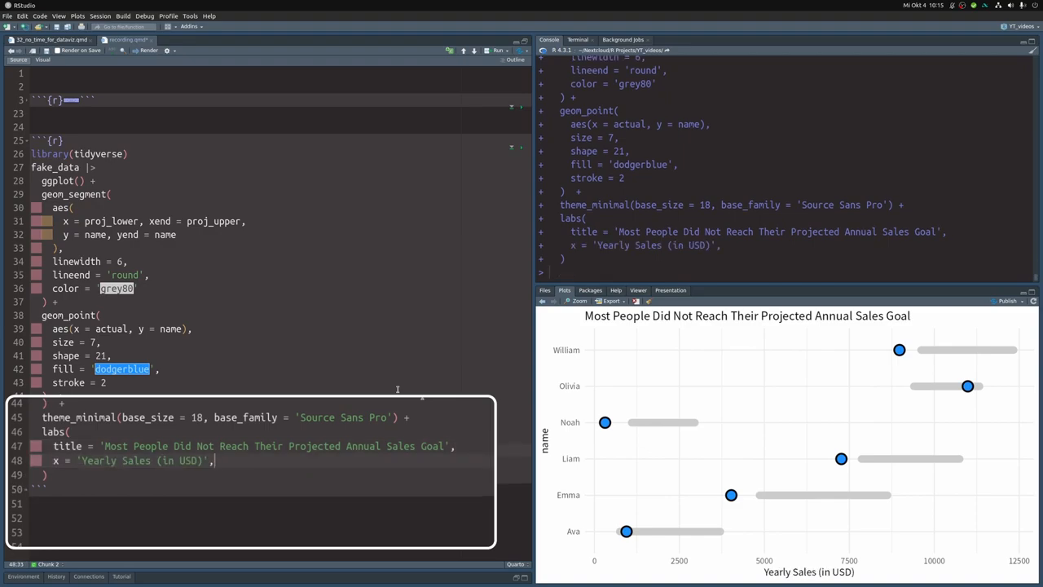
{"action": "type", "text": "y = element_blank(),"}
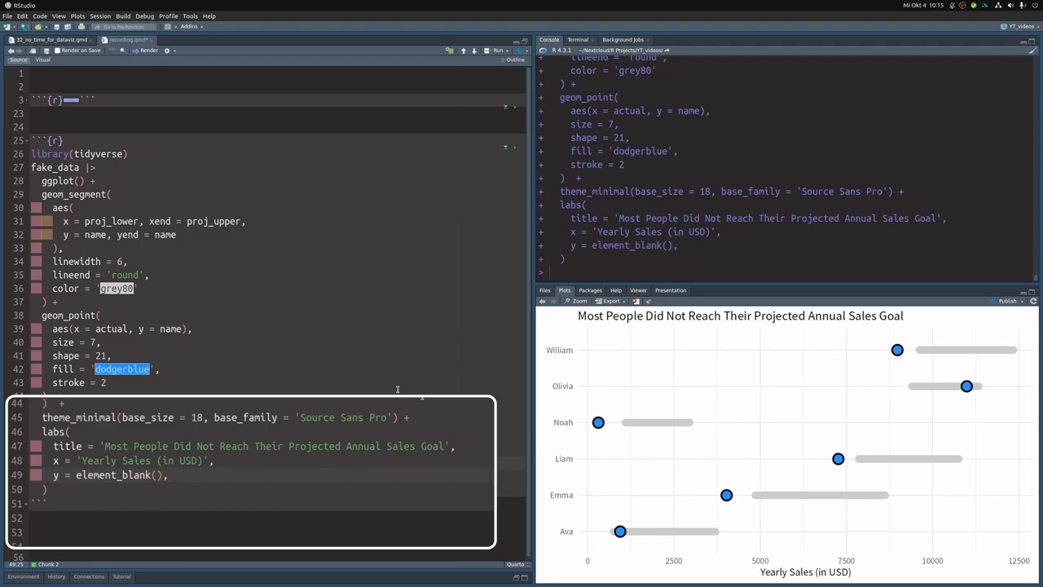
{"action": "type", "text": "caption = 'Data from annual sales report. Find more information there.'"}
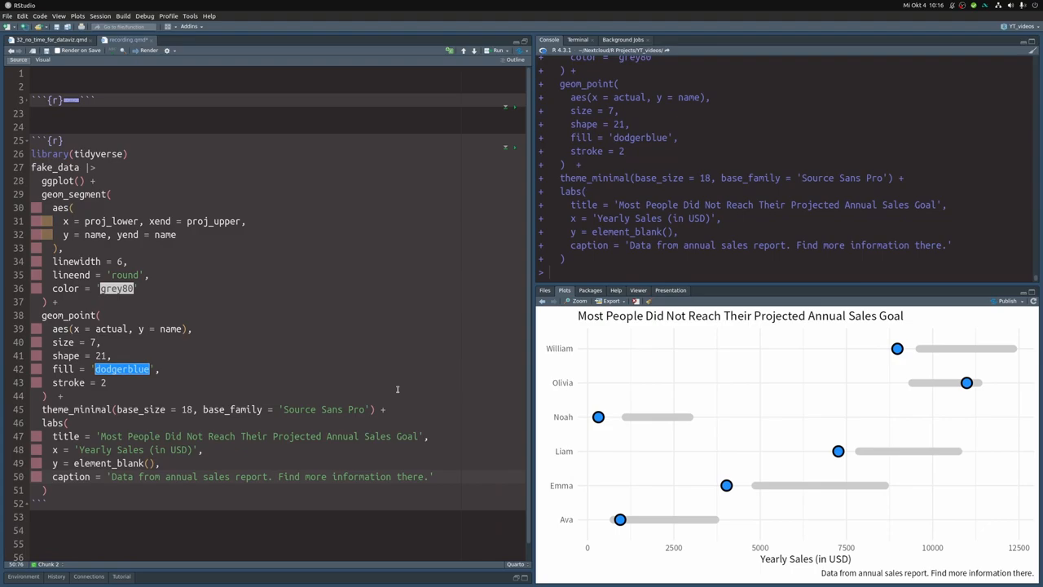
{"action": "mouse_move", "coordinate": [265, 124]}
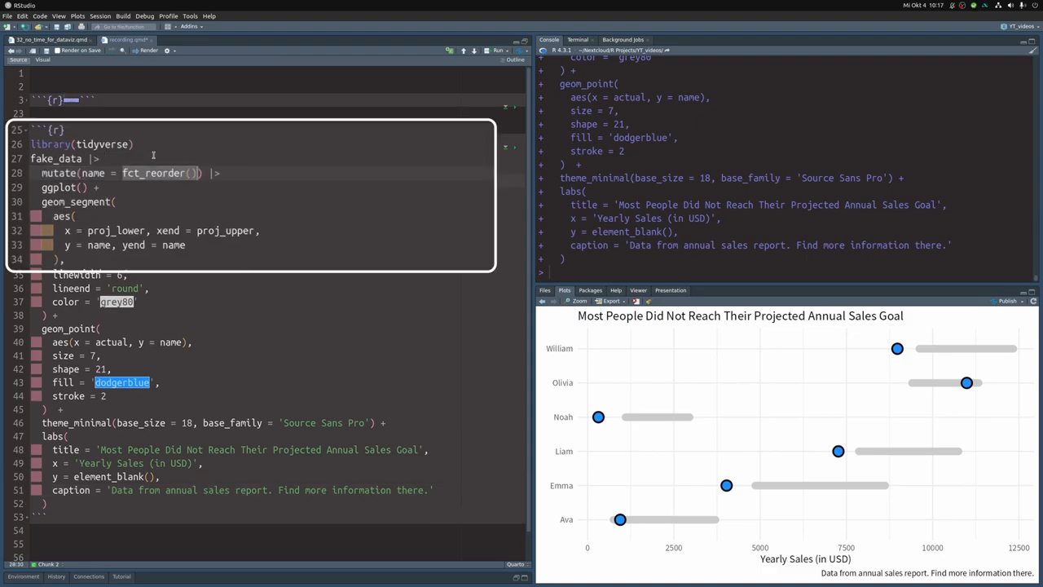
Complete fct_reorder(name, actual) in the mutate call.
{"action": "type", "text": "name,"}
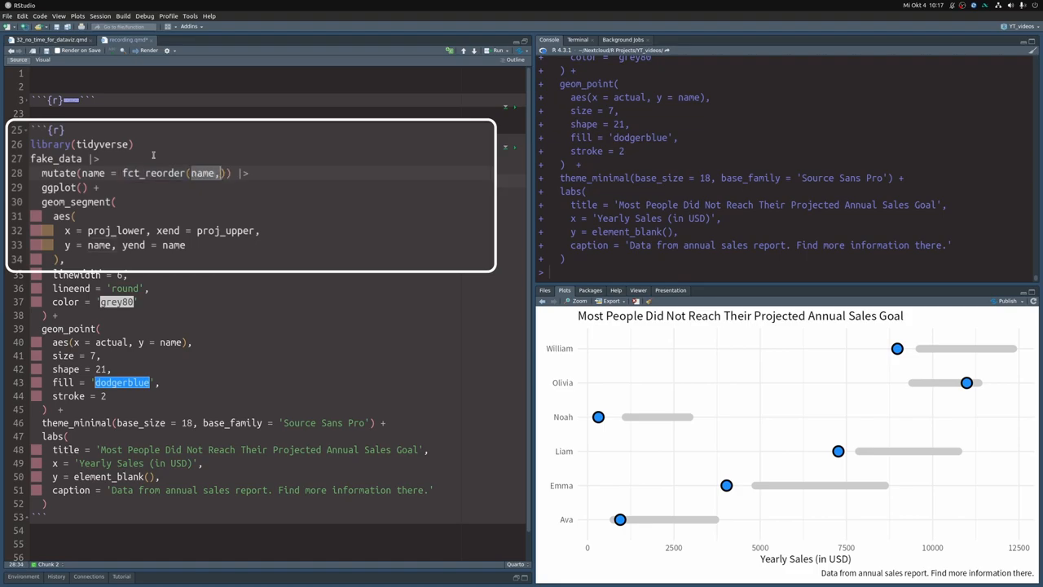
{"action": "type", "text": "actual"}
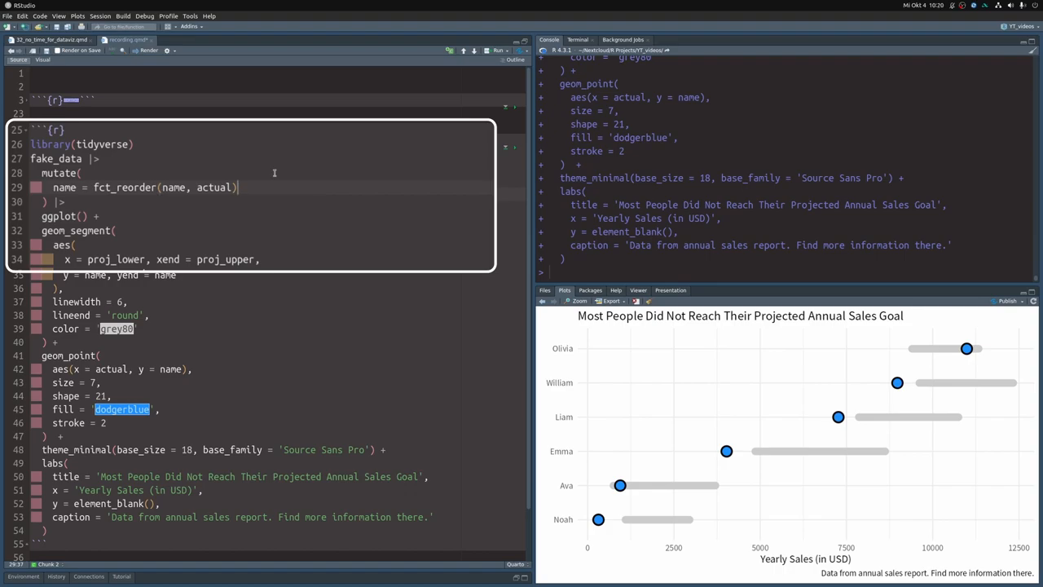
Add outside_projection = !between(actual, proj_lower, proj_upper) to mutate.
{"action": "type", "text": "outside_projection ="}
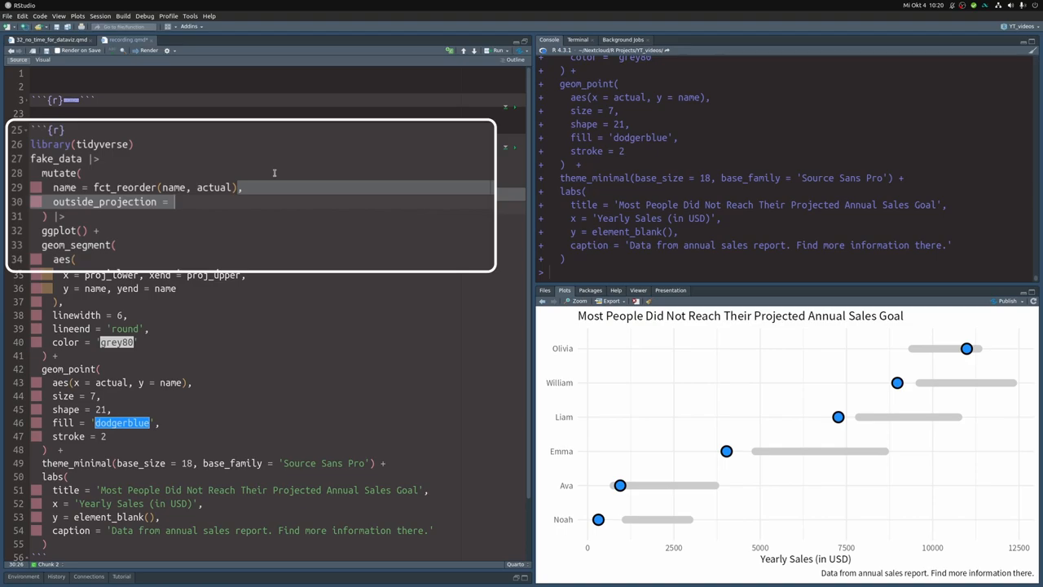
{"action": "type", "text": "between()"}
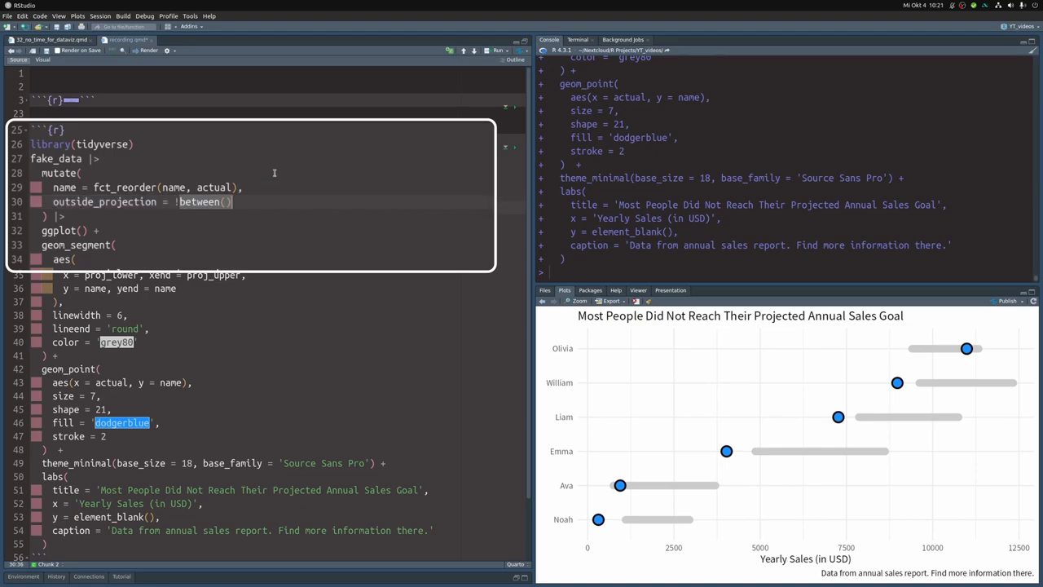
{"action": "type", "text": "actual, proj_lower, proj_upper"}
{"action": "type", "text": "point_color ="}
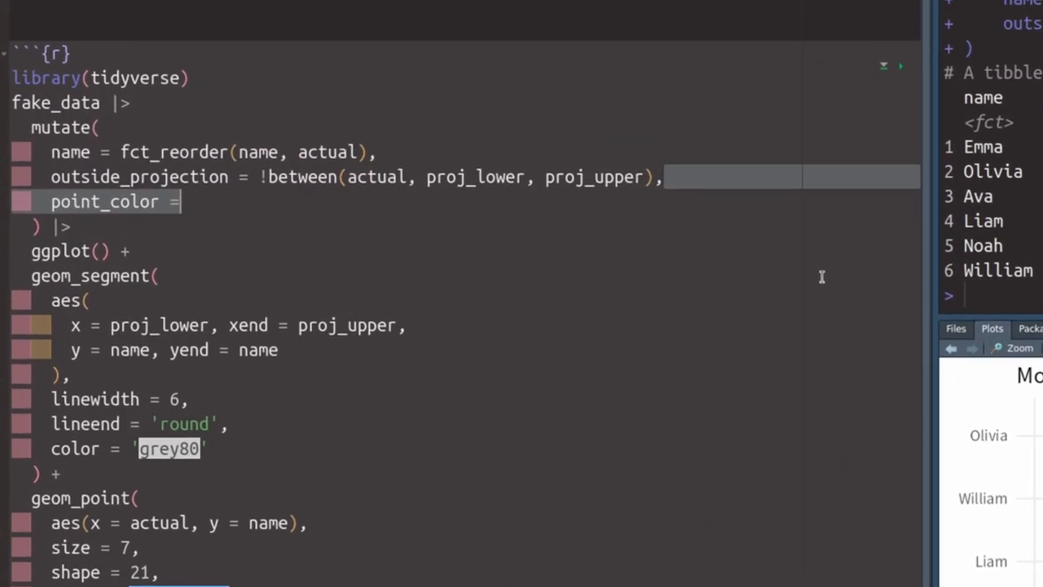
Define point_color and line_color with if_else on outside_projection: pink #CC79A7 (70% alpha) versus grey.
{"action": "type", "text": "if_else()"}
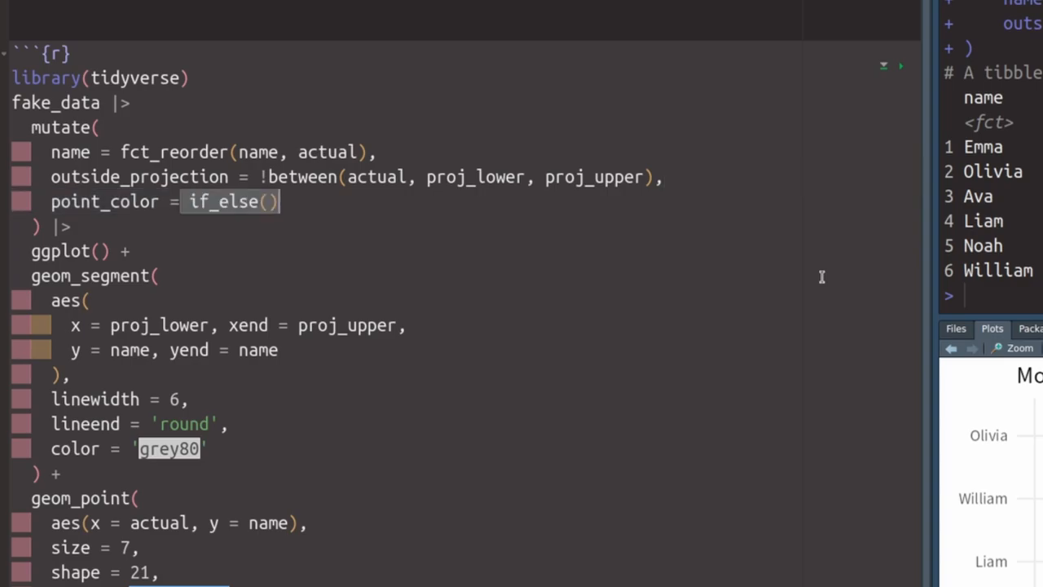
{"action": "type", "text": "outside_projection, '#CC79A7', 'grey40"}
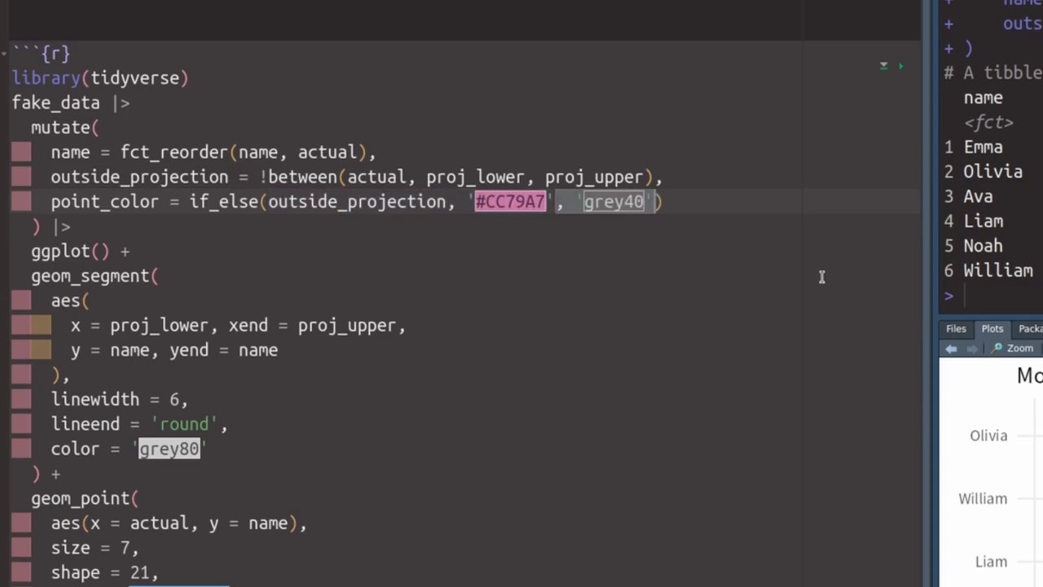
{"action": "type", "text": "line_color = if_else(outside_projection,"}
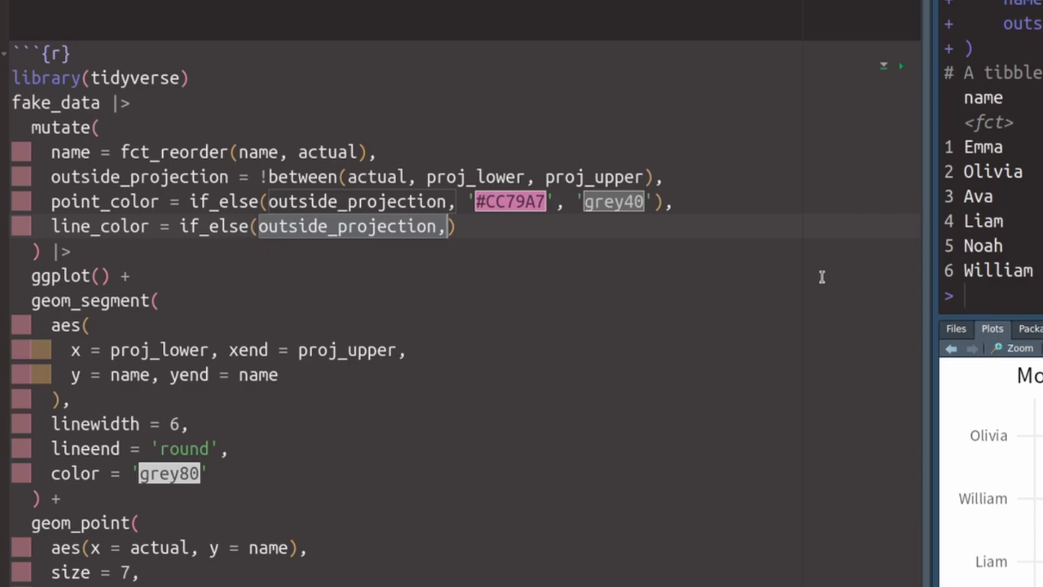
{"action": "type", "text": "alpha('#CC79A7', 0.7)"}
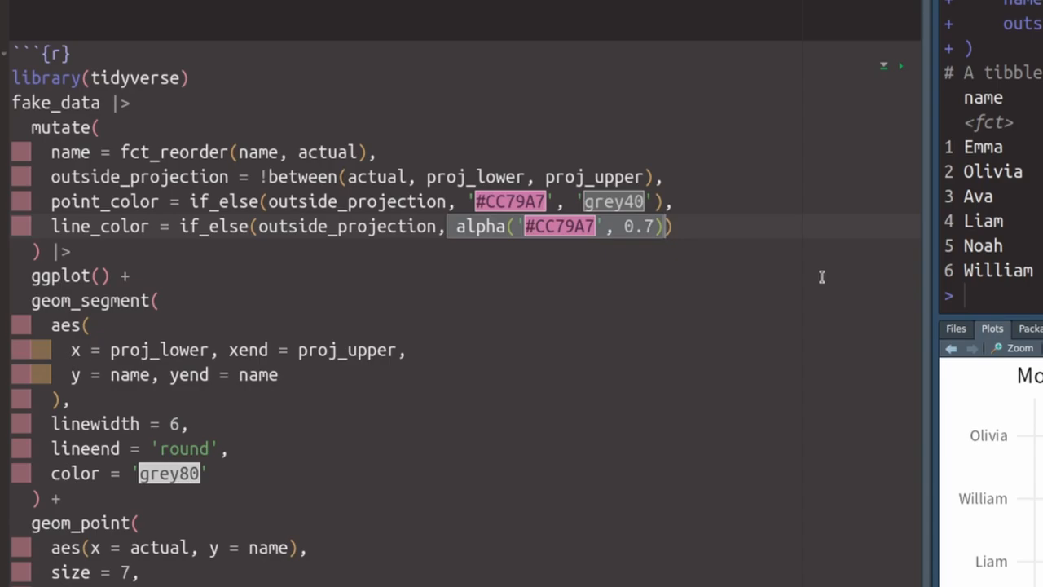
{"action": "type", "text": ", 'grey80'"}
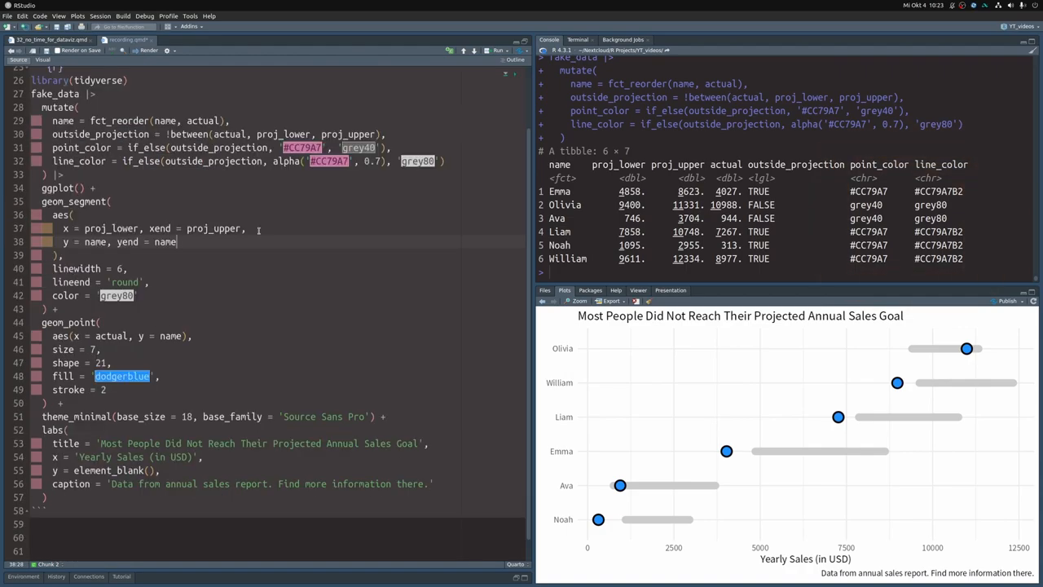
Map color = line_color on segments and point_color on points, keeping theme_minimal.
{"action": "type", "text": "color = line_color"}
{"action": "left_click", "coordinate": [278, 336]}
{"action": "type", "text": ", fill = point_color"}
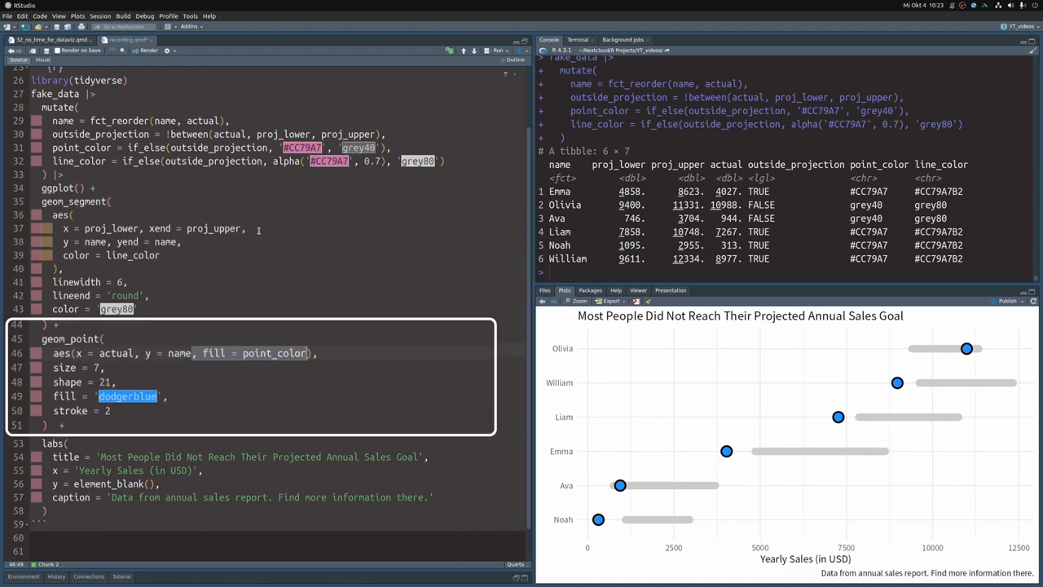
{"action": "type", "text": "theme_minimal(base_size = 18, base_family = 'Source Sans Pro') +"}
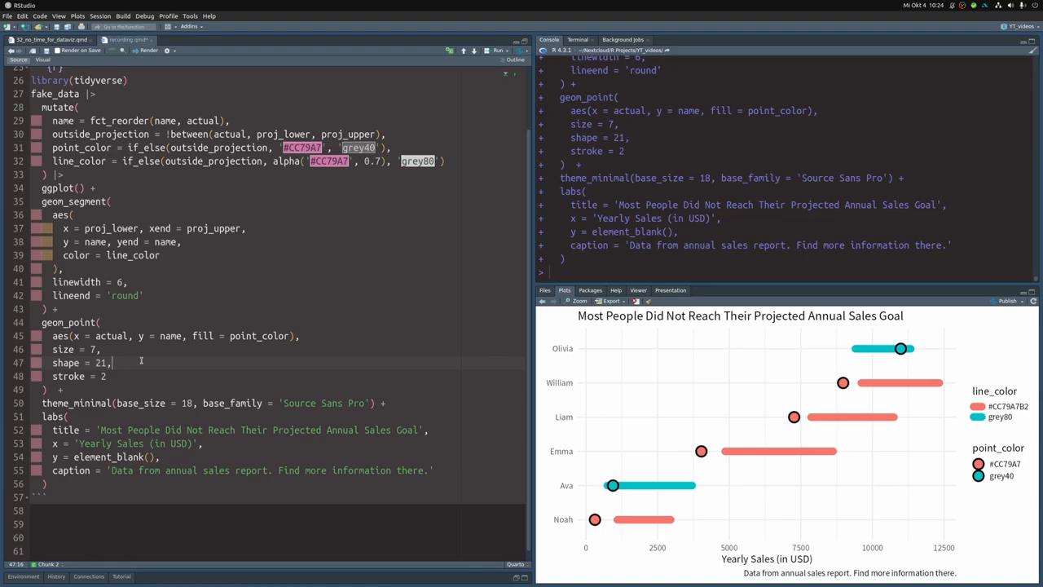
{"action": "mouse_move", "coordinate": [97, 420]}
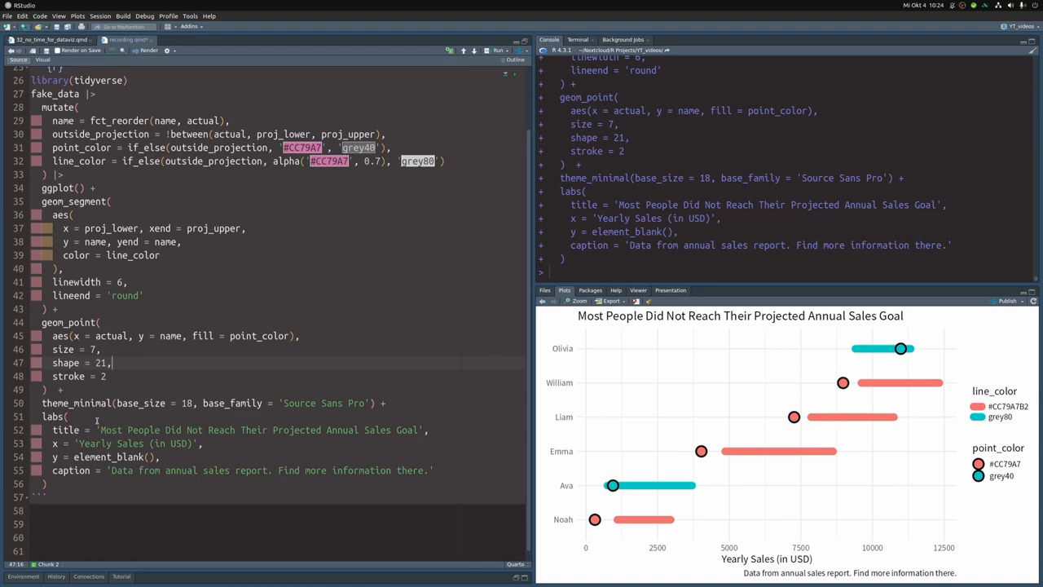
Start typing a scale_fill identity scale into the plot code.
{"action": "type", "text": "scale_fill"}
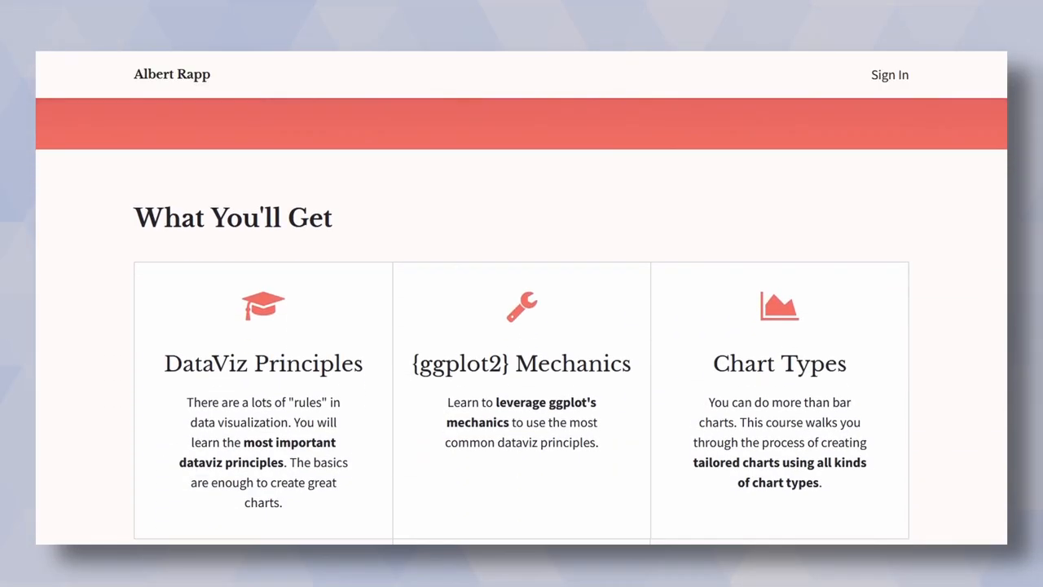
Scroll the Albert Rapp course page past features and author bio to the FAQ section.
{"action": "scroll", "scroll_direction": "down", "scroll_amount": 3}
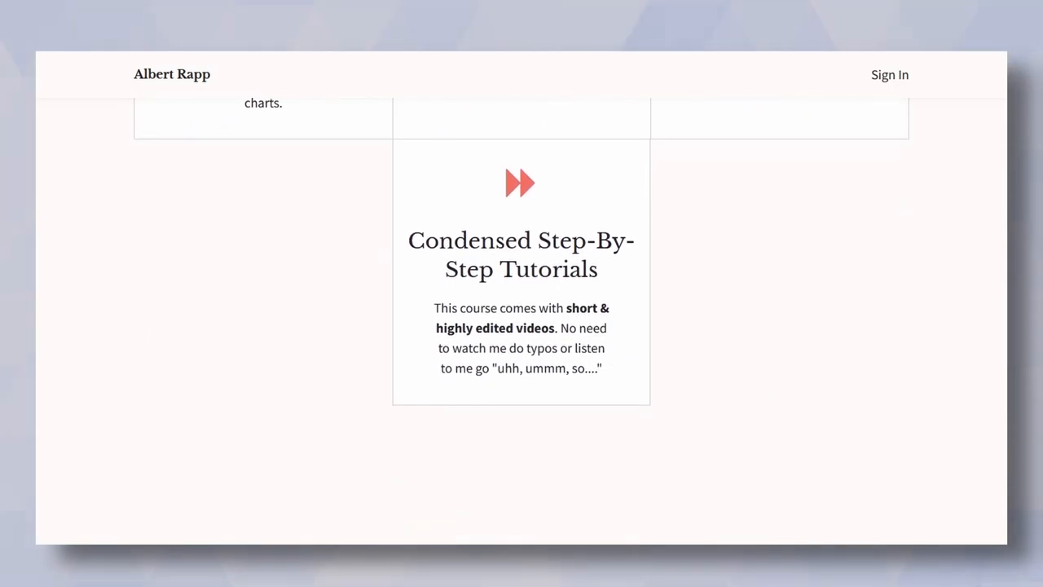
{"action": "scroll", "scroll_direction": "up", "scroll_amount": 3}
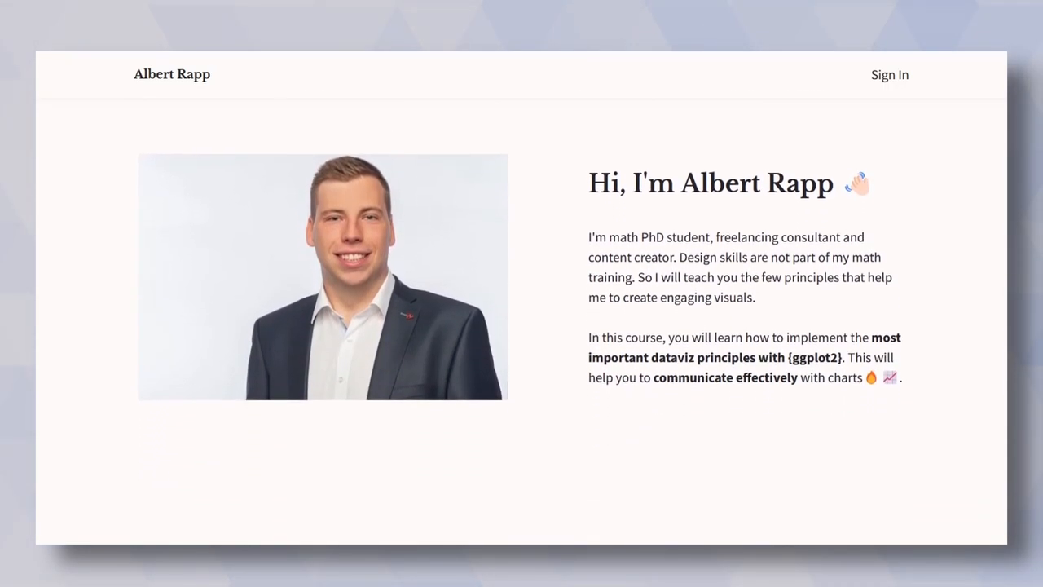
{"action": "scroll", "scroll_direction": "down", "scroll_amount": 3}
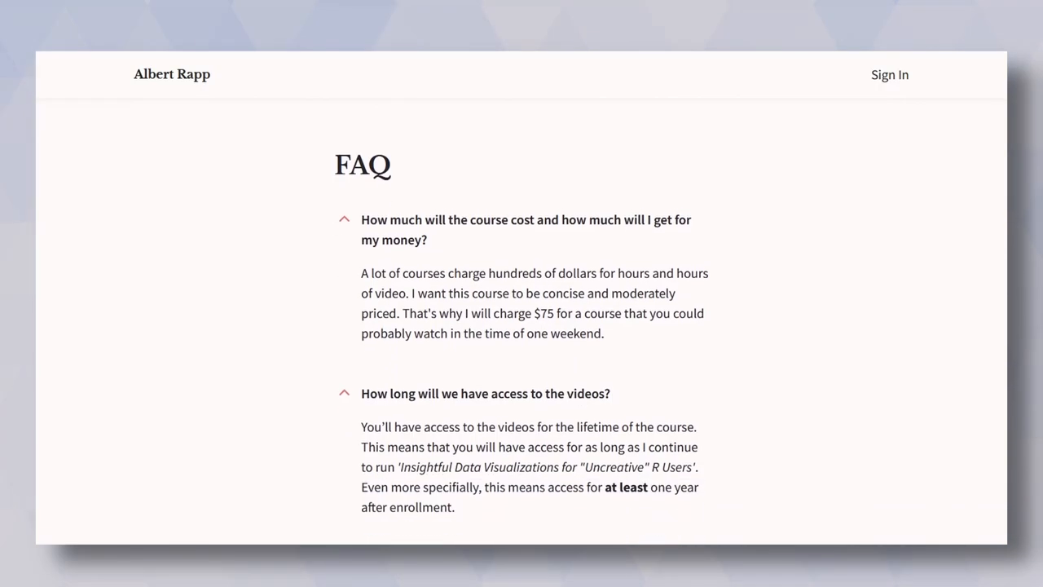
{"action": "scroll", "scroll_direction": "down", "scroll_amount": 3}
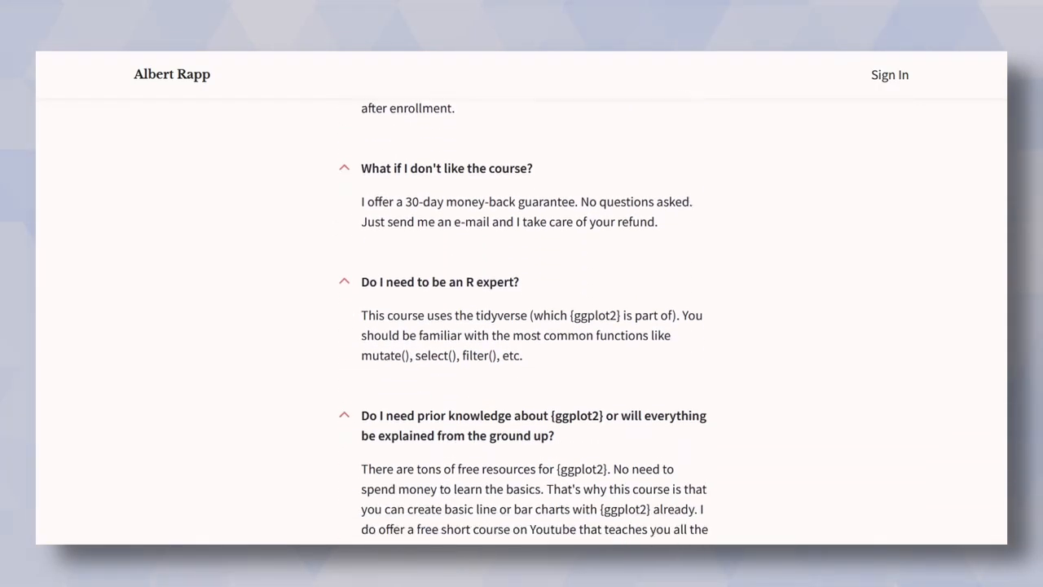